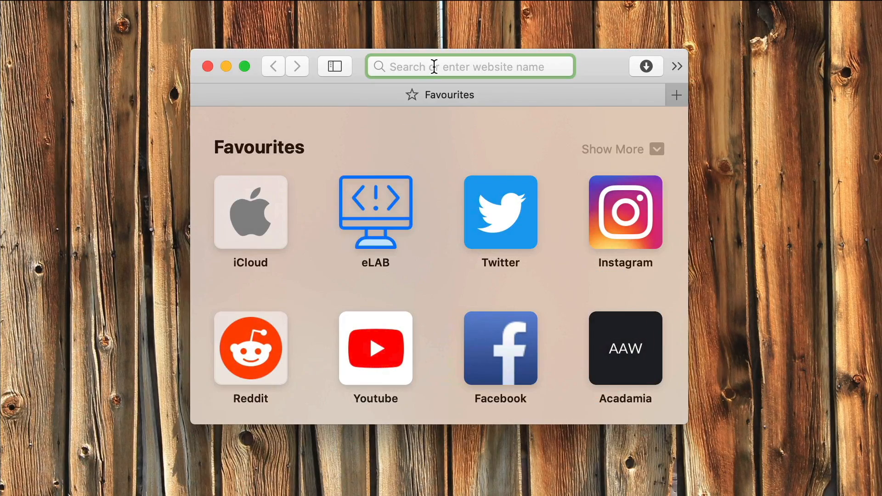
# - Search 'cheatsheet' and load the CheatSheet – Know your short cuts site from the Top Hit
pyautogui.write('cheatsheet - Know your short cuts')
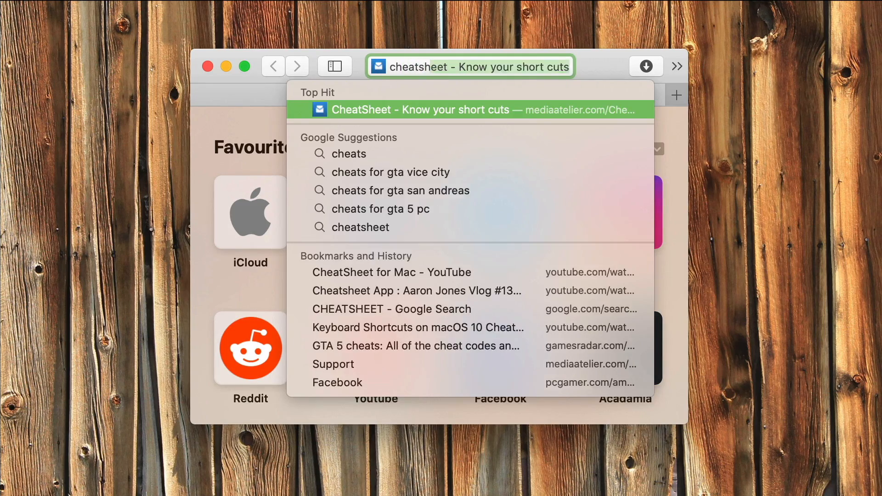
pyautogui.click(469, 109)
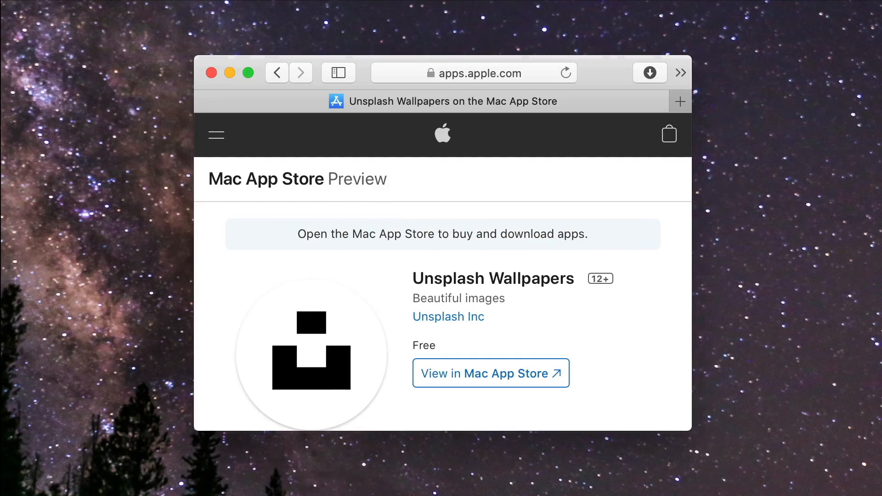
# - Scroll the Unsplash Wallpapers App Store preview page down to its Screenshots section
pyautogui.scroll(-3)
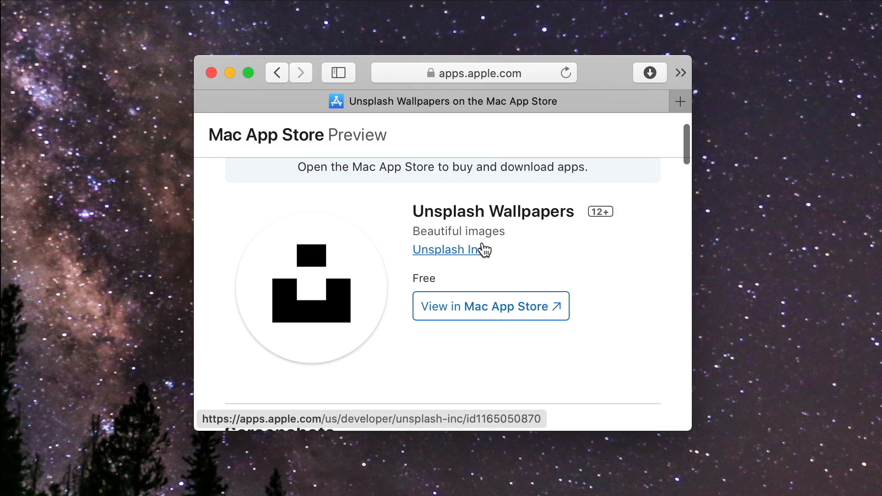
pyautogui.scroll(-3)
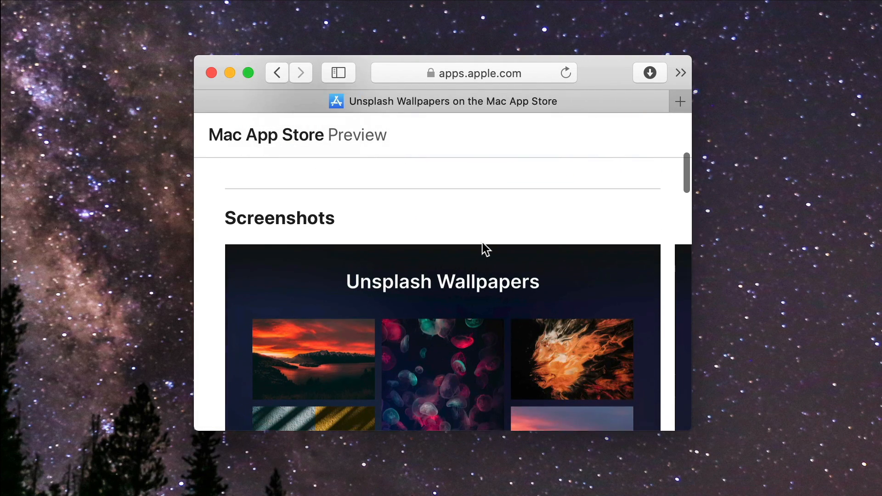
pyautogui.scroll(-3)
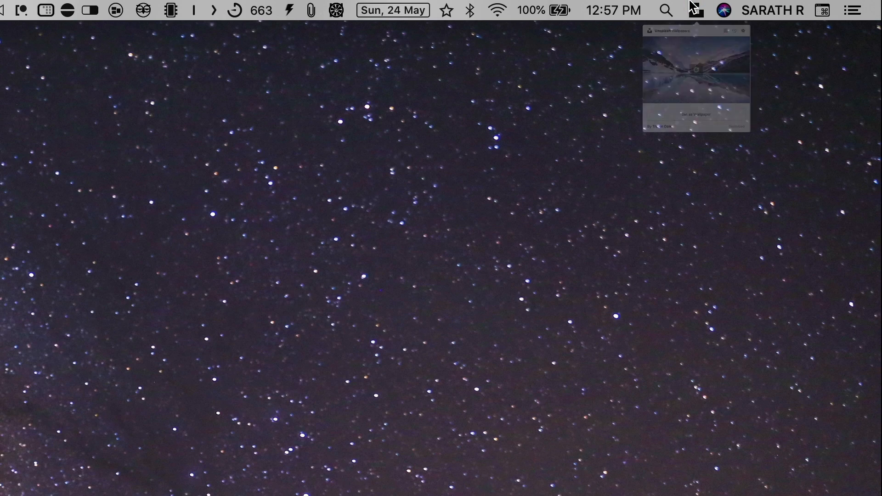
# - Show the Unsplash Wallpapers menu-bar panel and browse the previously used wallpapers
pyautogui.click(696, 10)
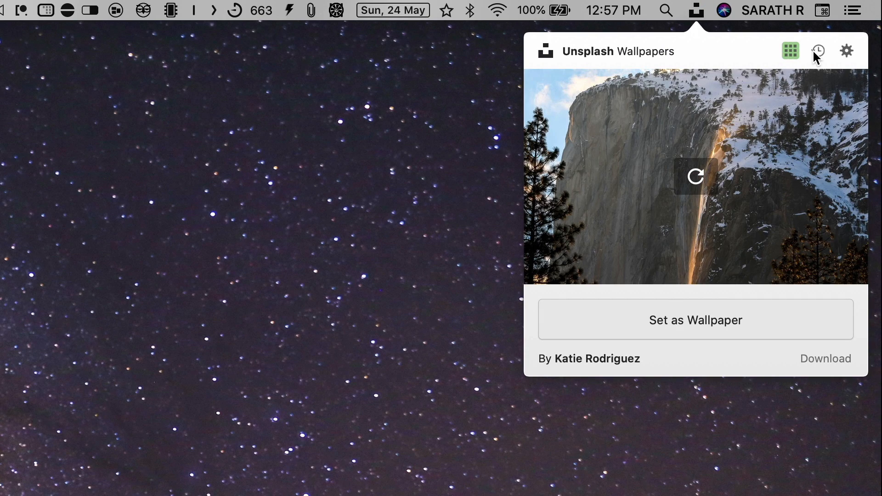
pyautogui.click(819, 51)
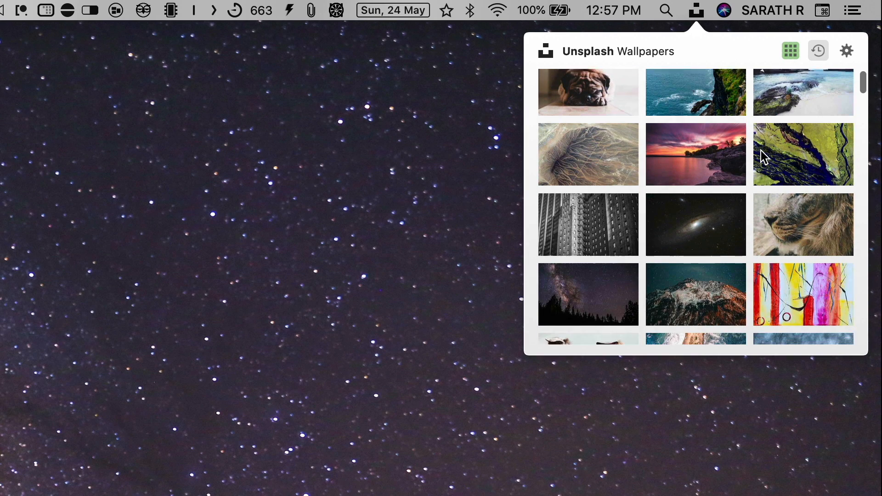
pyautogui.scroll(-3)
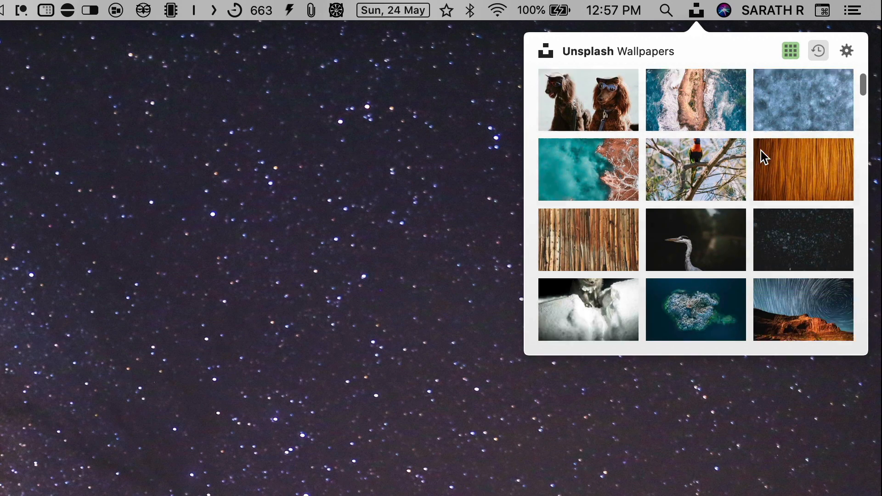
# - In the wallpaper preferences, keep the Update frequency set to Daily
pyautogui.click(845, 50)
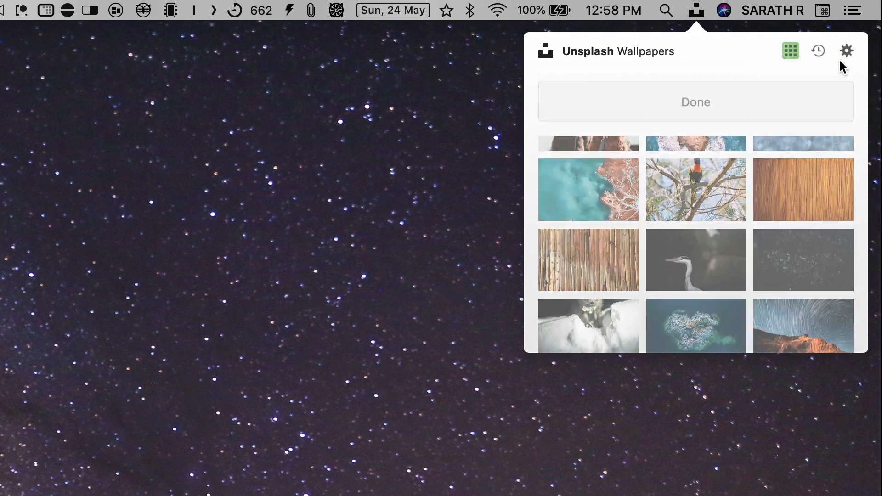
pyautogui.click(846, 51)
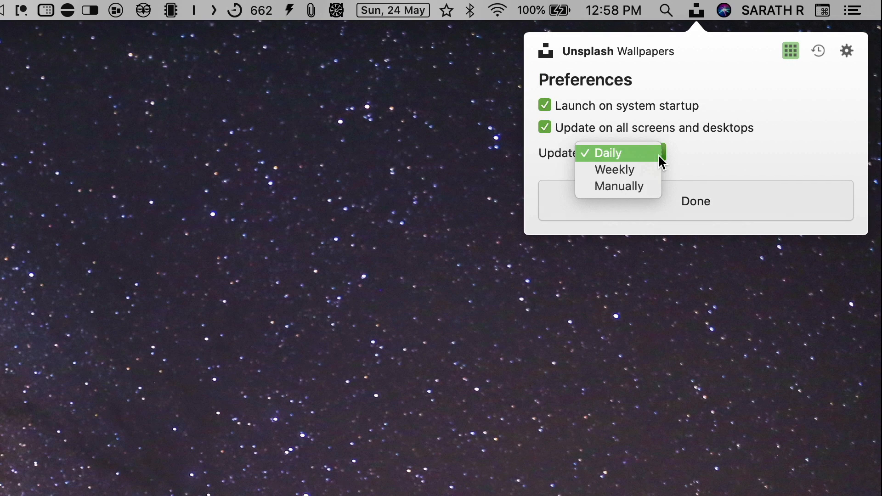
pyautogui.click(613, 169)
pyautogui.write('star')
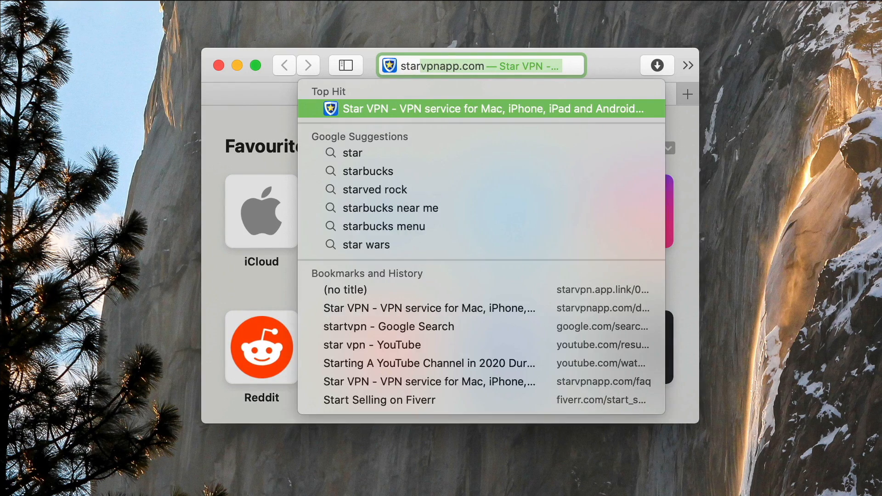
# - Load starvpnapp.com from the Top Hit and scroll through its privacy and anonymous surfing features
pyautogui.click(480, 109)
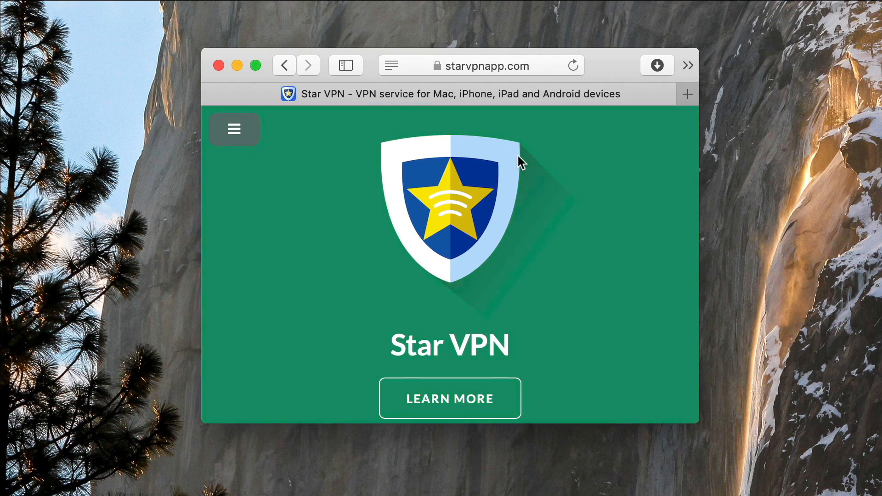
pyautogui.scroll(-3)
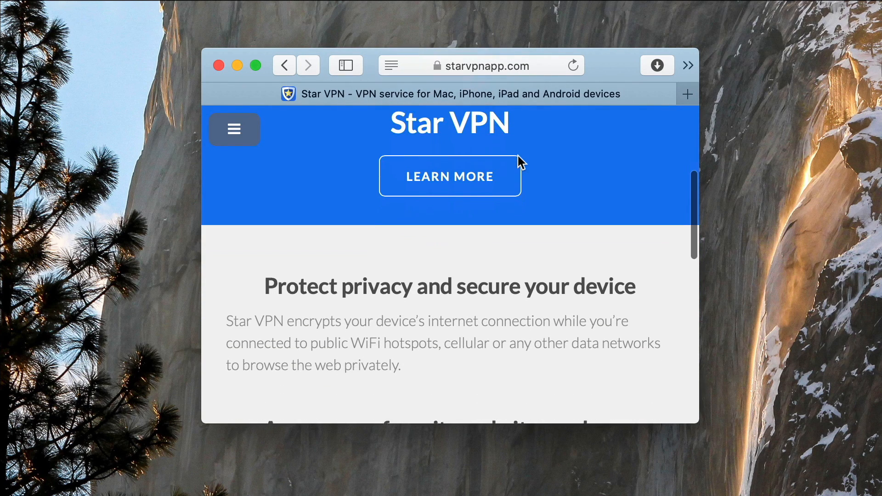
pyautogui.scroll(-3)
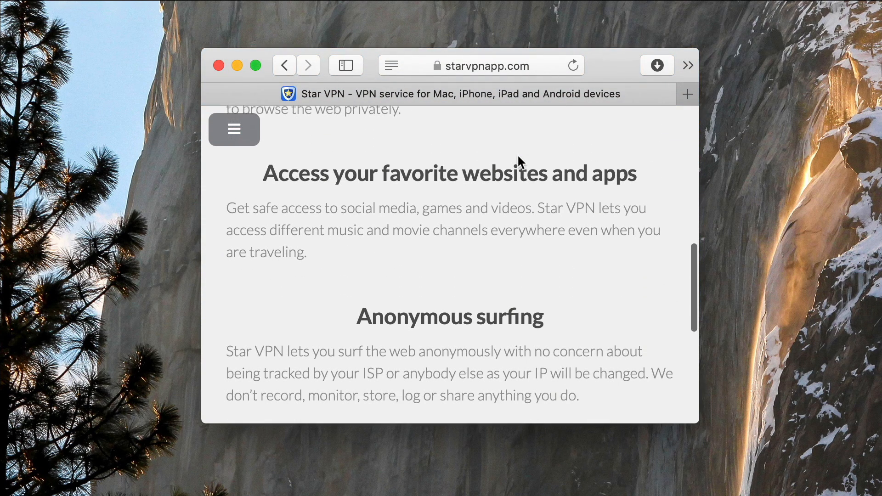
pyautogui.scroll(-3)
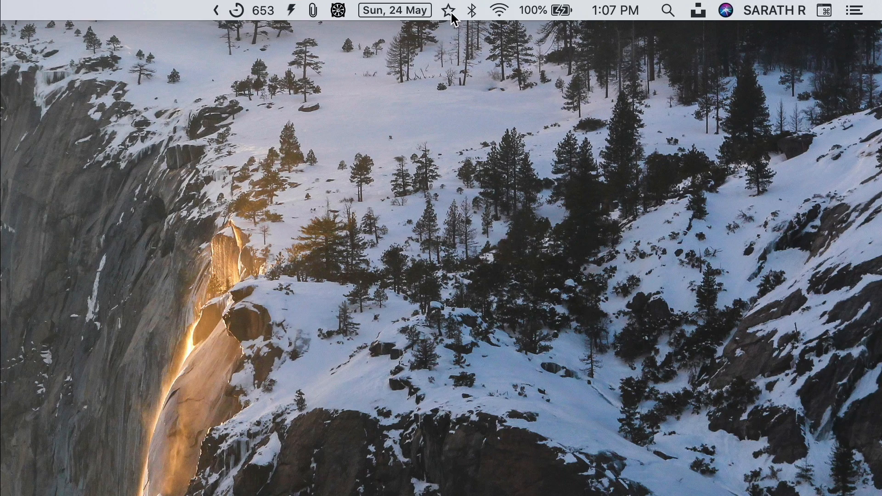
# - Show the Star VPN menu-bar panel and close its premium upgrade screen
pyautogui.click(449, 10)
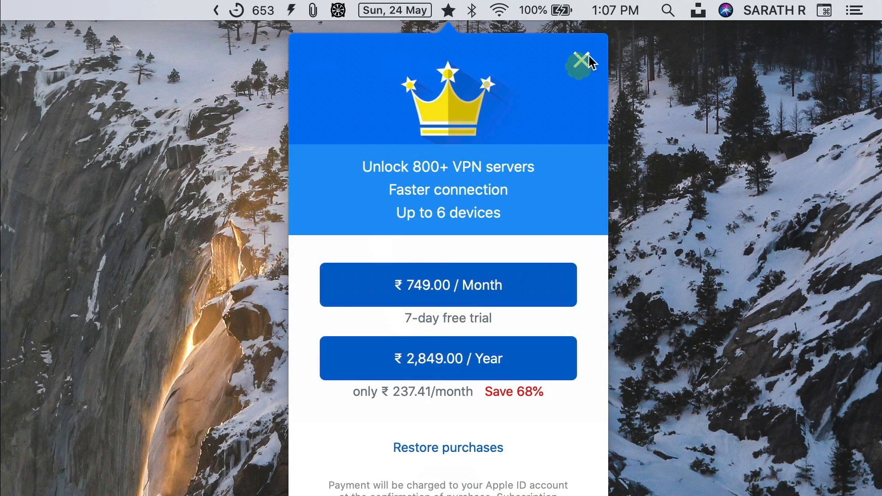
pyautogui.click(579, 57)
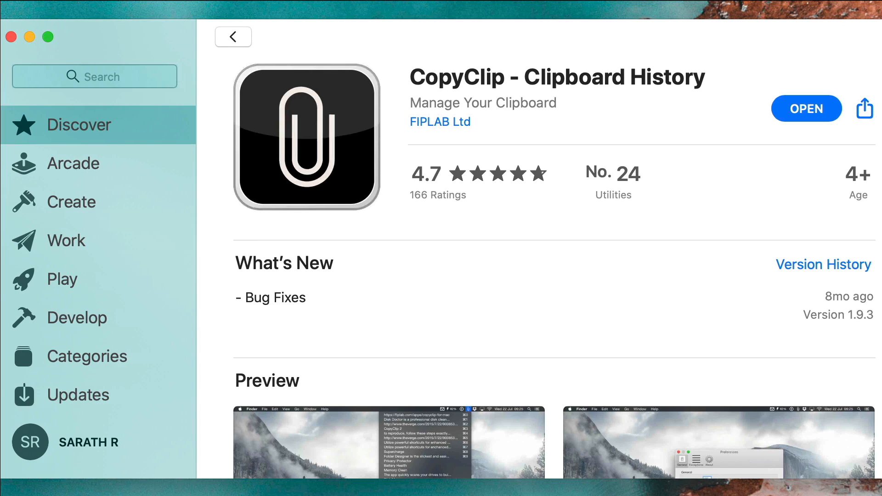
# - Scroll the CopyClip App Store page past Preview and description down to Ratings & Reviews
pyautogui.scroll(-3)
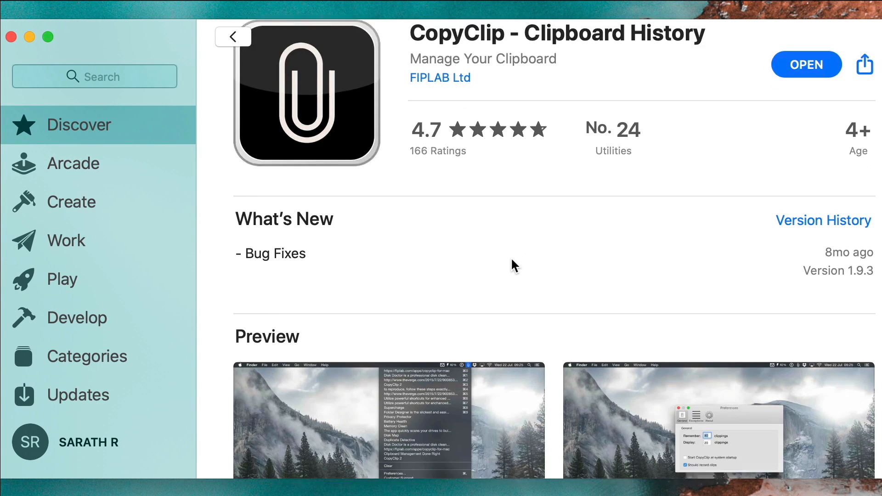
pyautogui.scroll(-3)
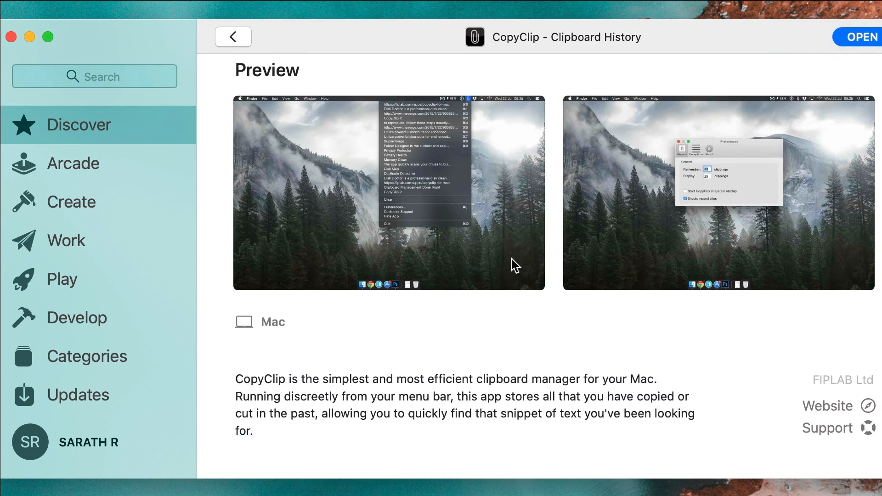
pyautogui.scroll(-3)
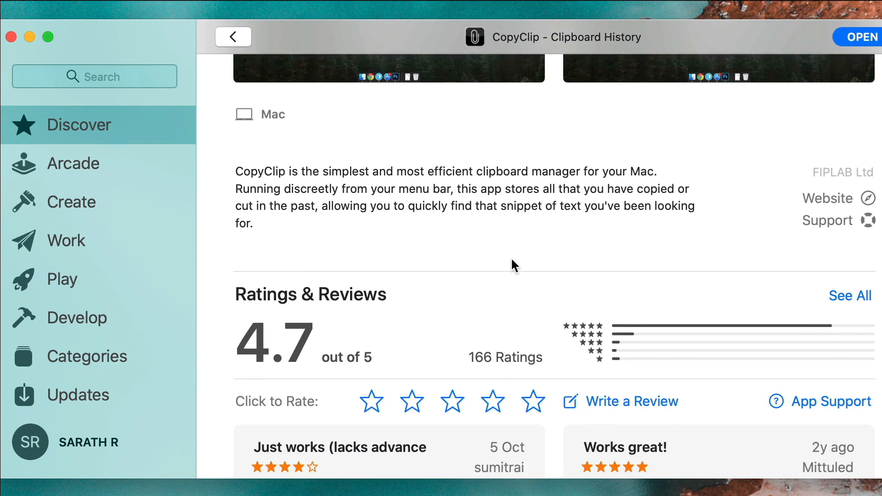
pyautogui.scroll(-3)
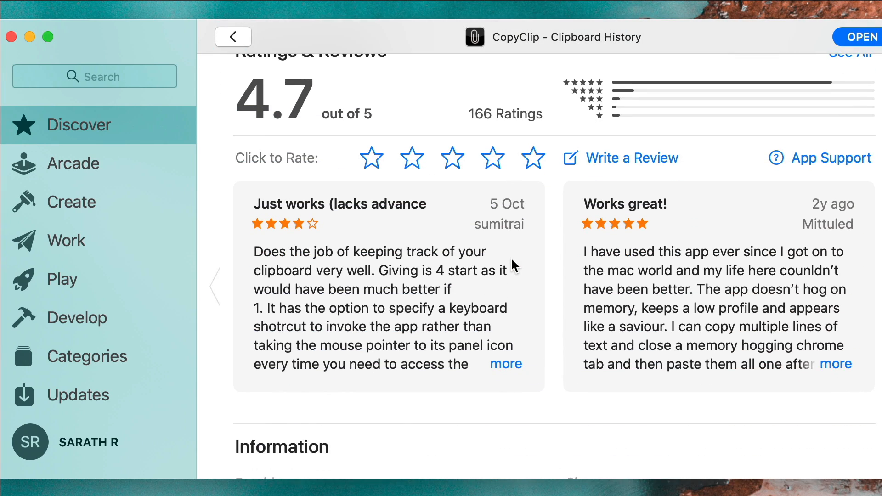
pyautogui.scroll(-3)
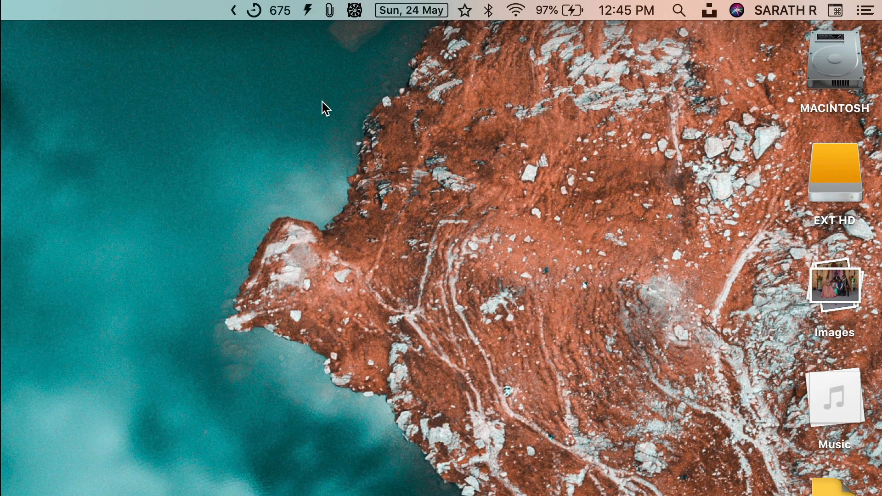
pyautogui.moveTo(334, 16)
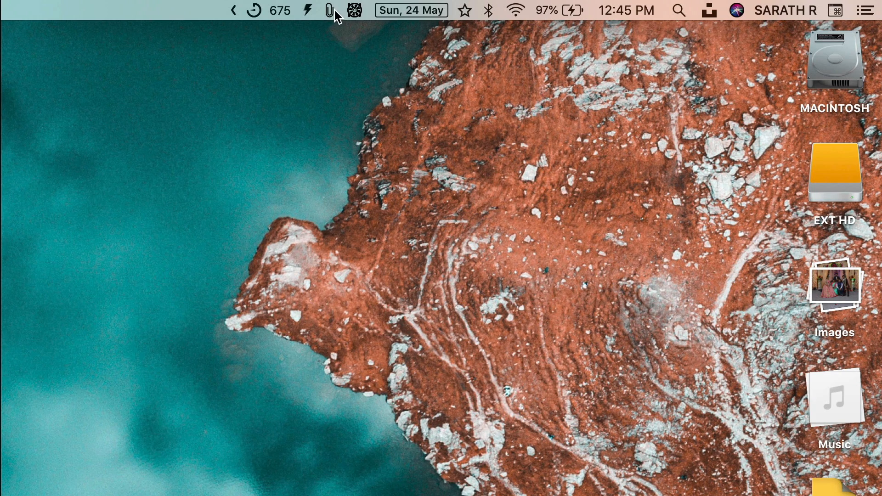
# - Show CopyClip's clipboard history from the menu bar, then its Preferences About page (version 1.9.3)
pyautogui.click(328, 10)
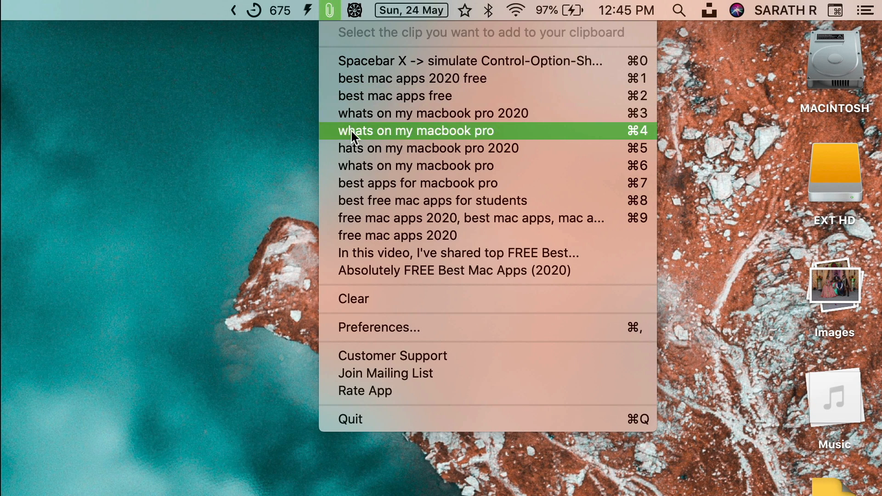
pyautogui.moveTo(392, 270)
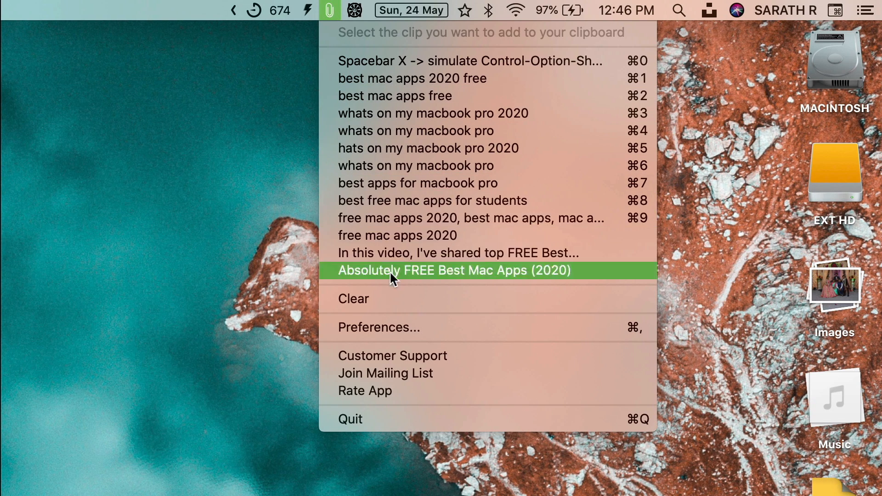
pyautogui.click(379, 327)
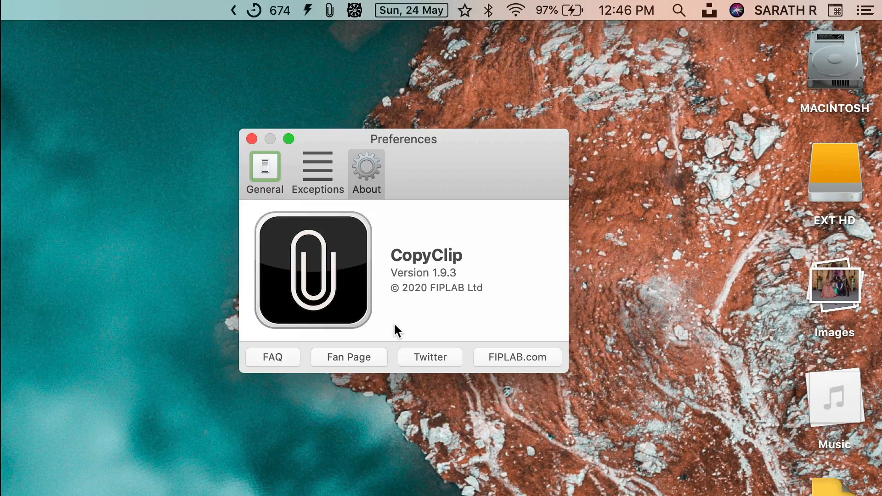